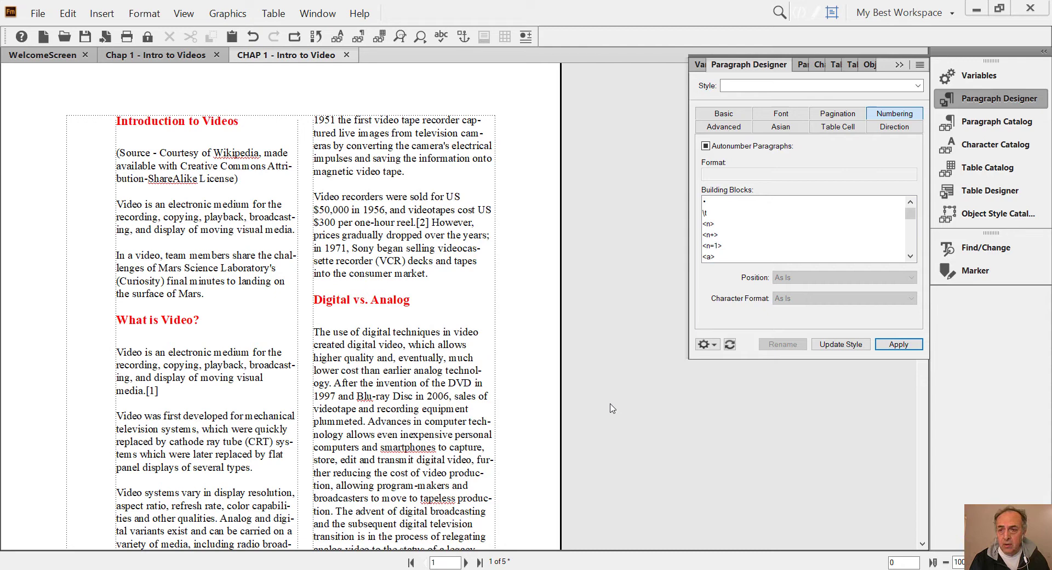
# Close the Paragraph Designer panel before numbering the Introduction to Videos heading by hand
pyautogui.click(919, 65)
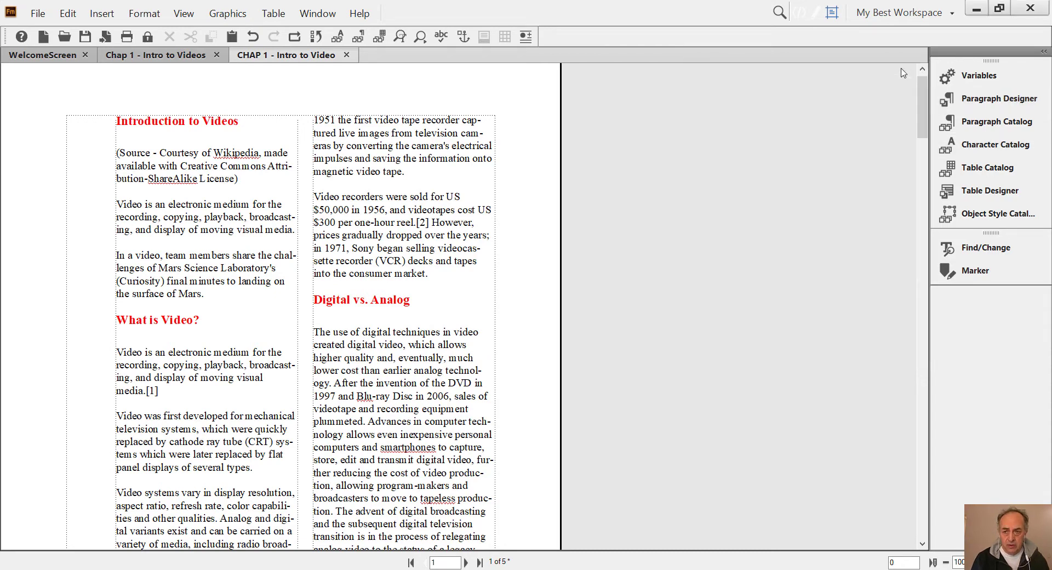
pyautogui.moveTo(803, 250)
pyautogui.write('1) ')
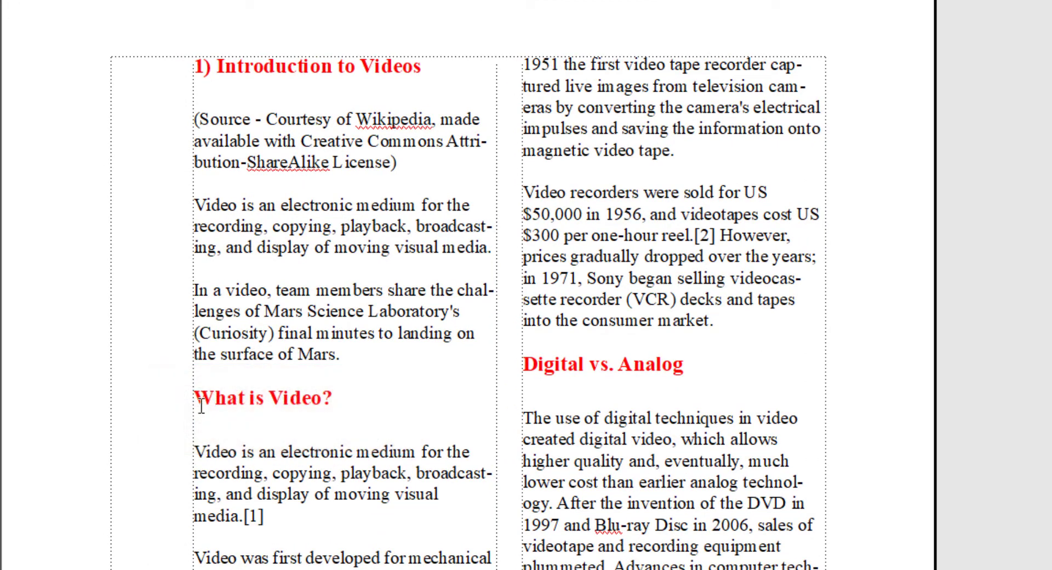
# Type '2)' on a heading, add a 'New Topic' heading, then remove the manual numbers
pyautogui.write('2)')
pyautogui.write('3) ')
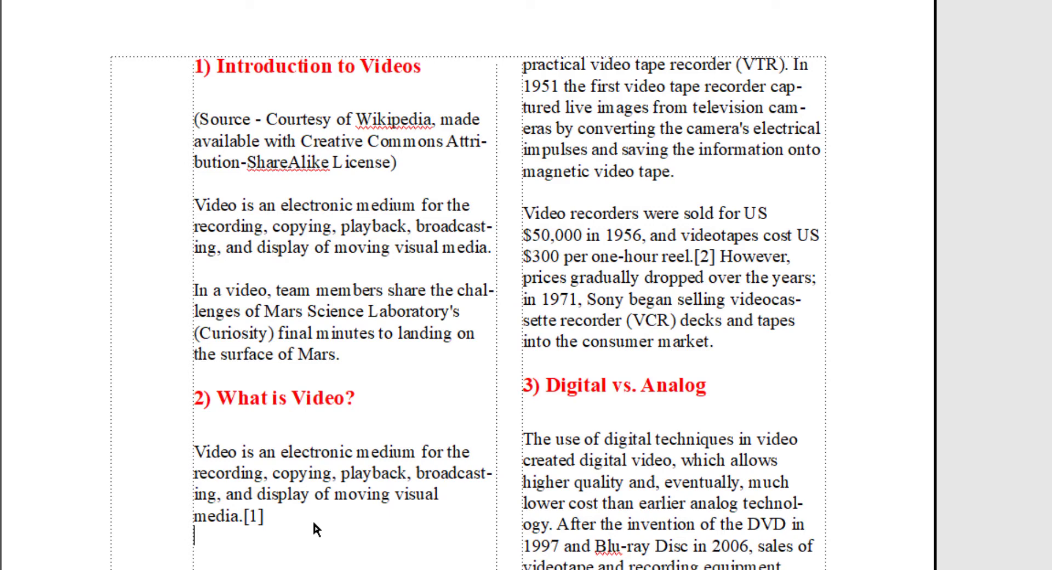
pyautogui.write('New Topic')
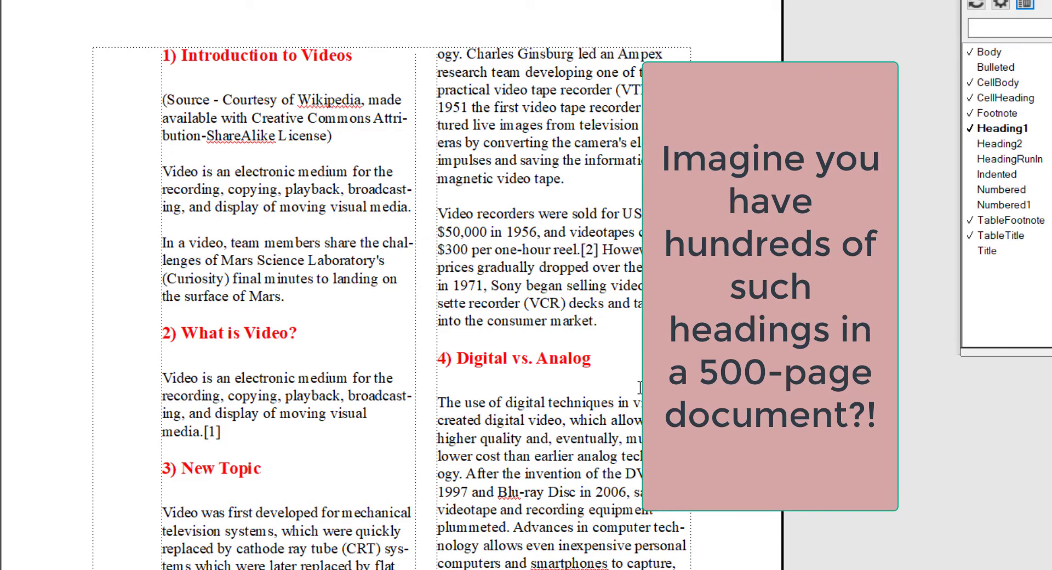
pyautogui.click(445, 357)
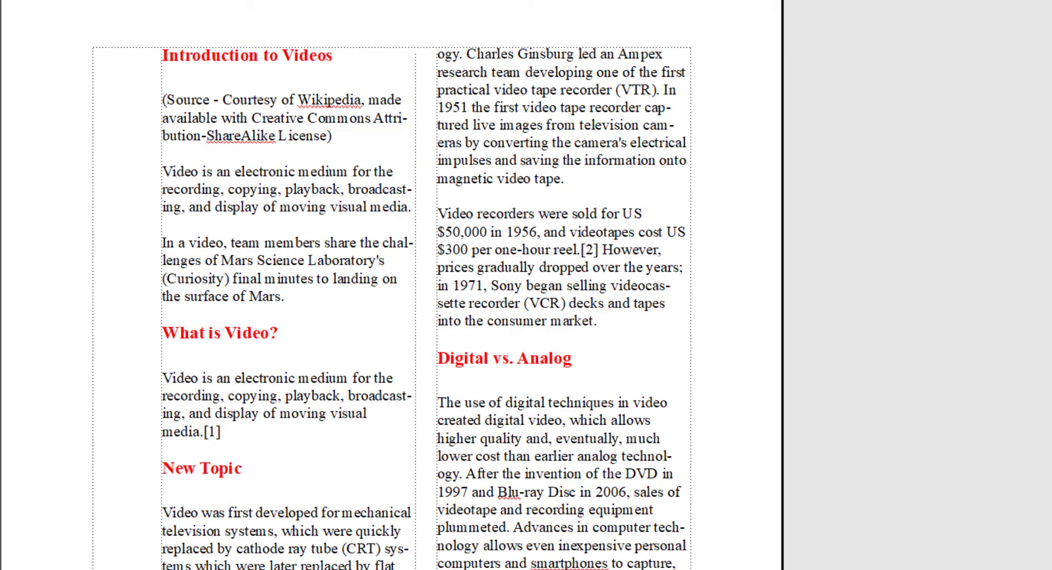
# Open the Paragraph Designer from the Format menu for the Heading1 paragraph
pyautogui.click(168, 15)
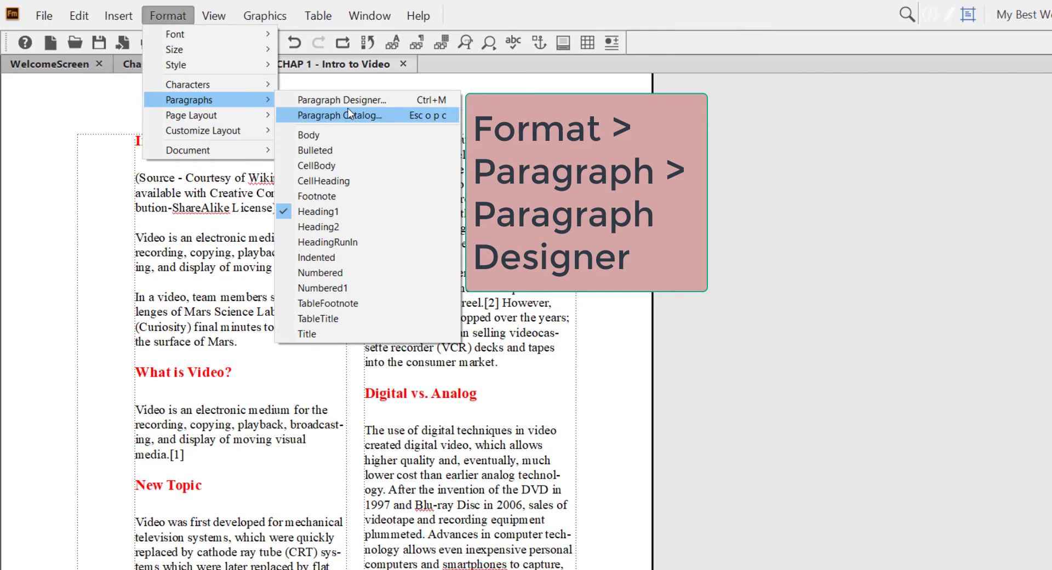
pyautogui.click(342, 100)
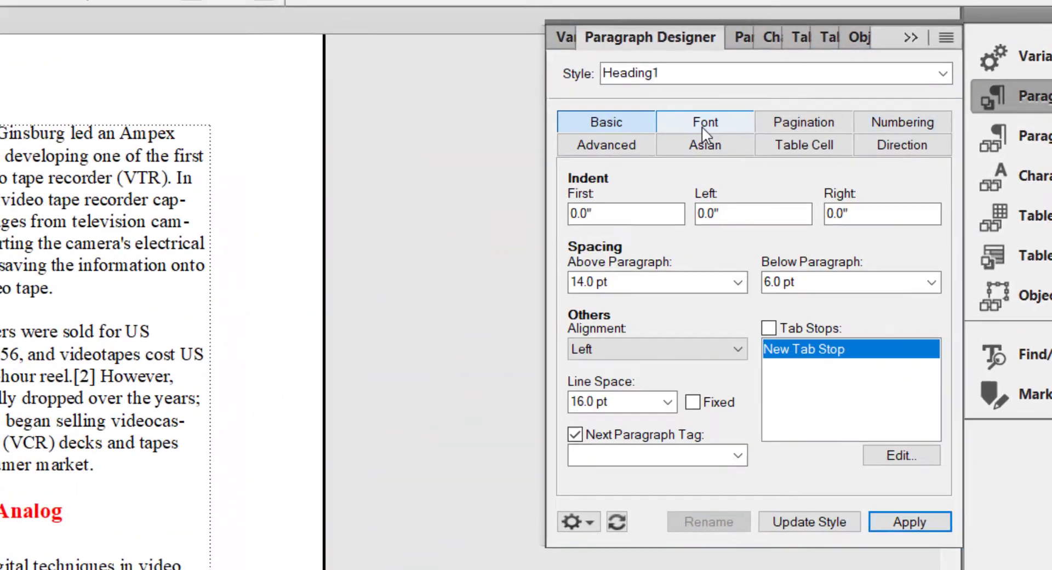
# Tick Autonumber Paragraphs on the Heading1 Numbering tab
pyautogui.click(802, 122)
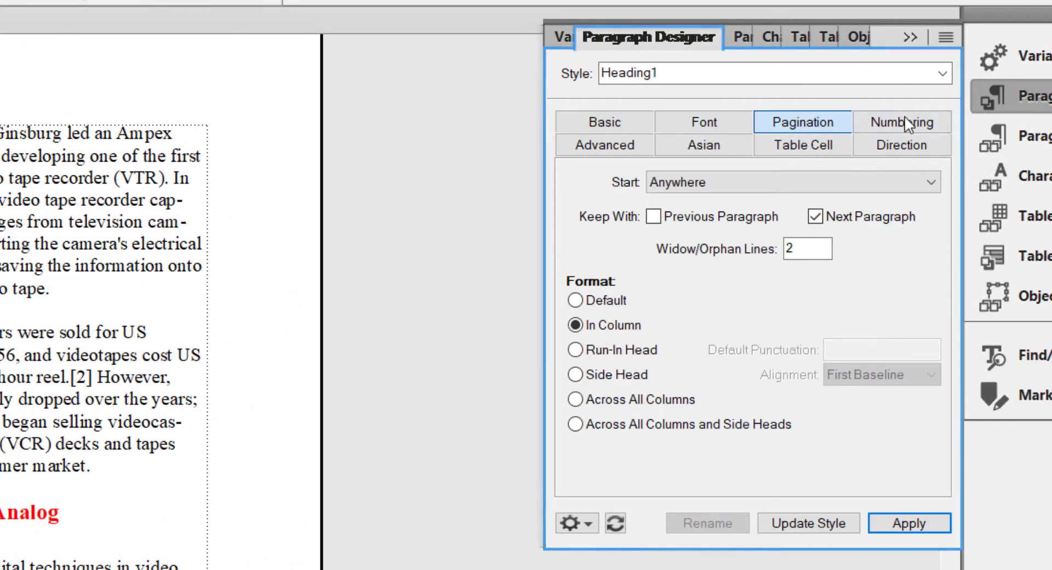
pyautogui.click(902, 122)
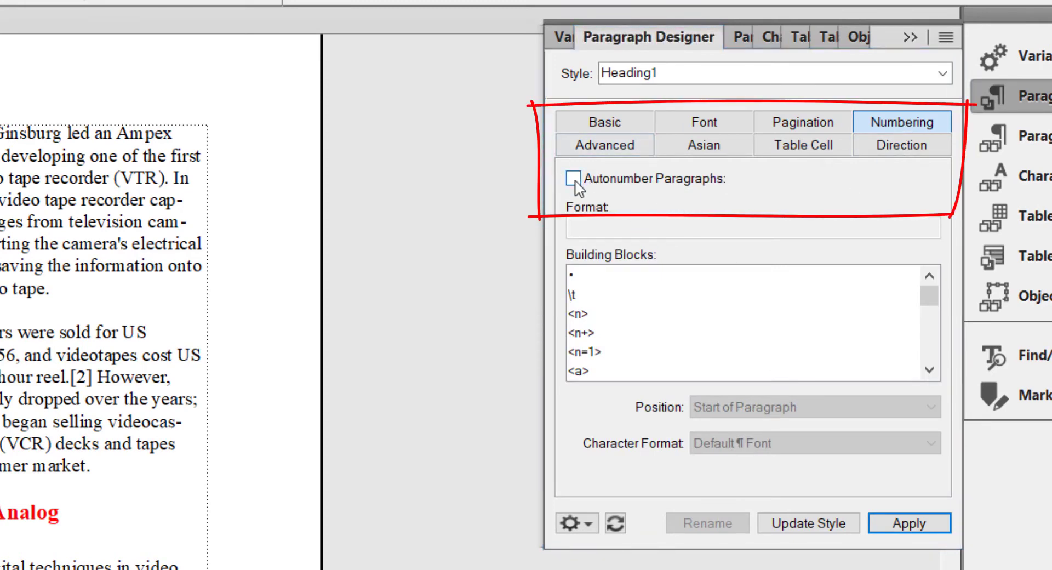
pyautogui.click(570, 179)
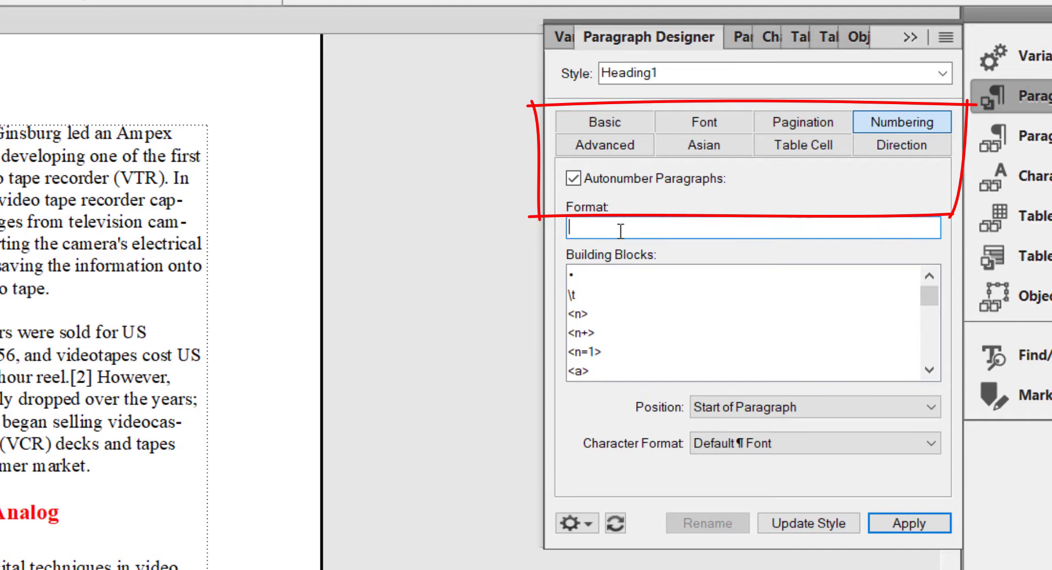
pyautogui.moveTo(766, 228)
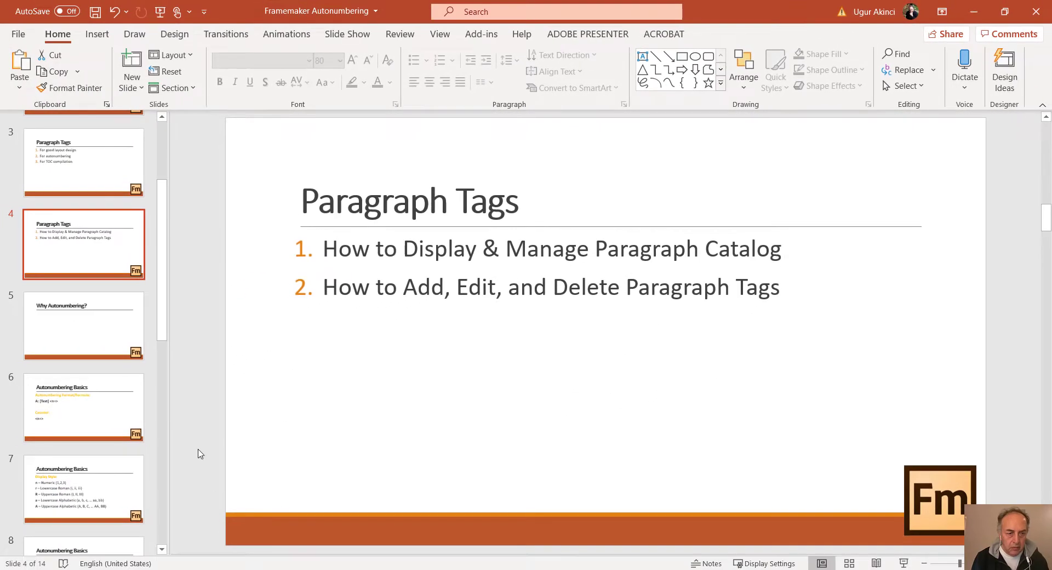
pyautogui.scroll(-3)
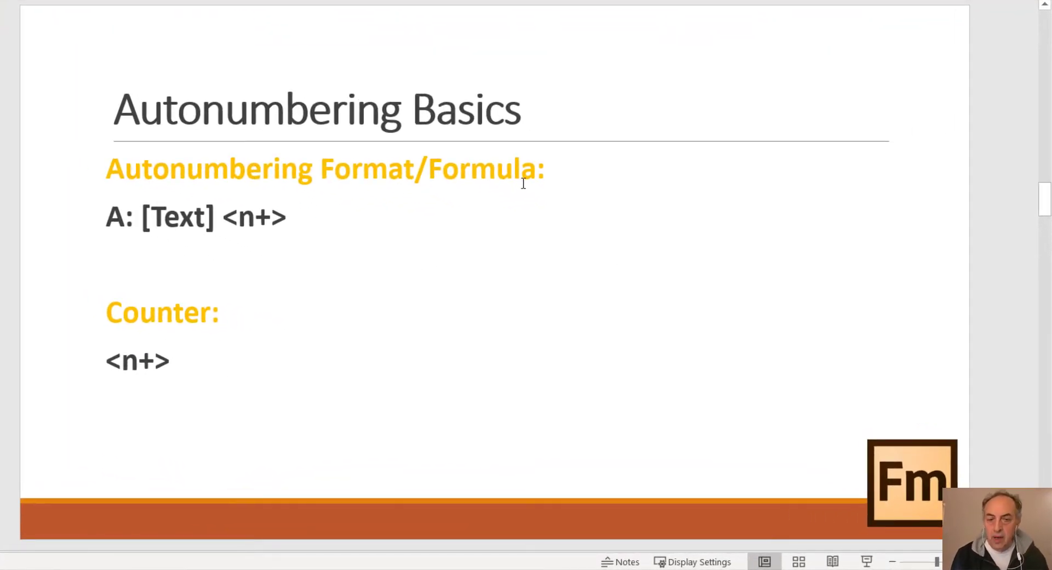
pyautogui.click(132, 217)
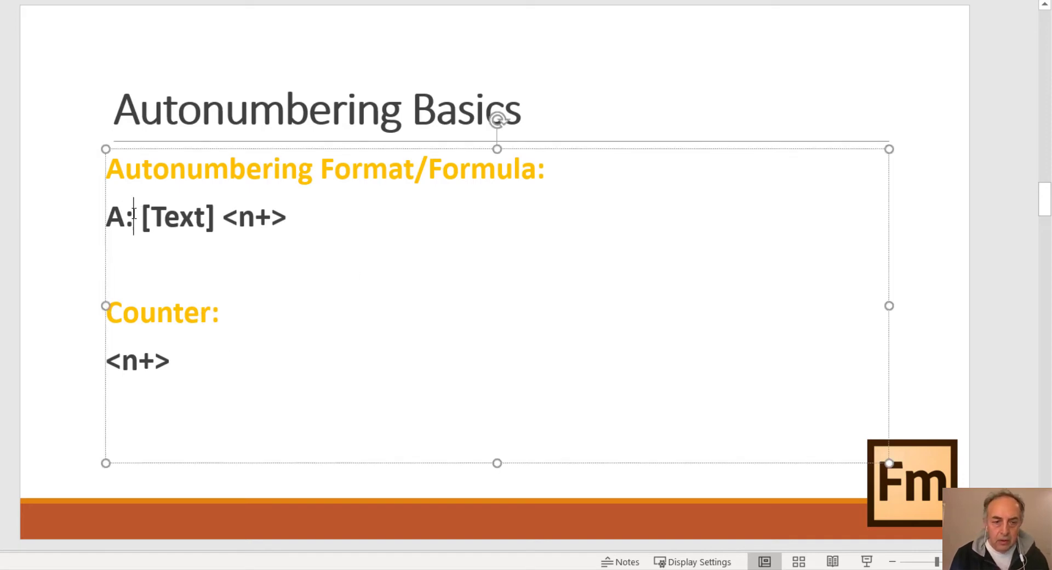
pyautogui.doubleClick(118, 216)
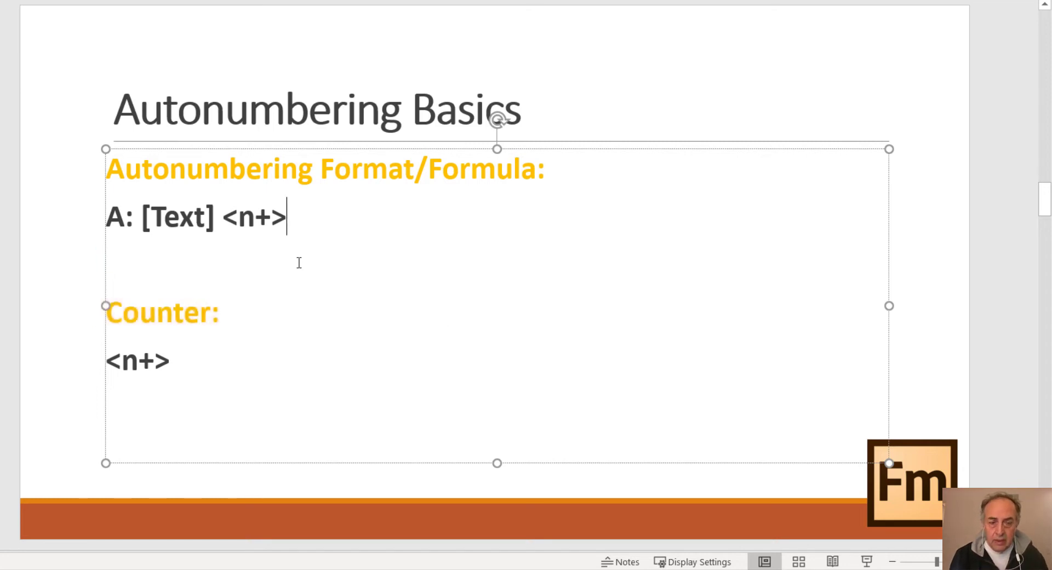
pyautogui.doubleClick(177, 216)
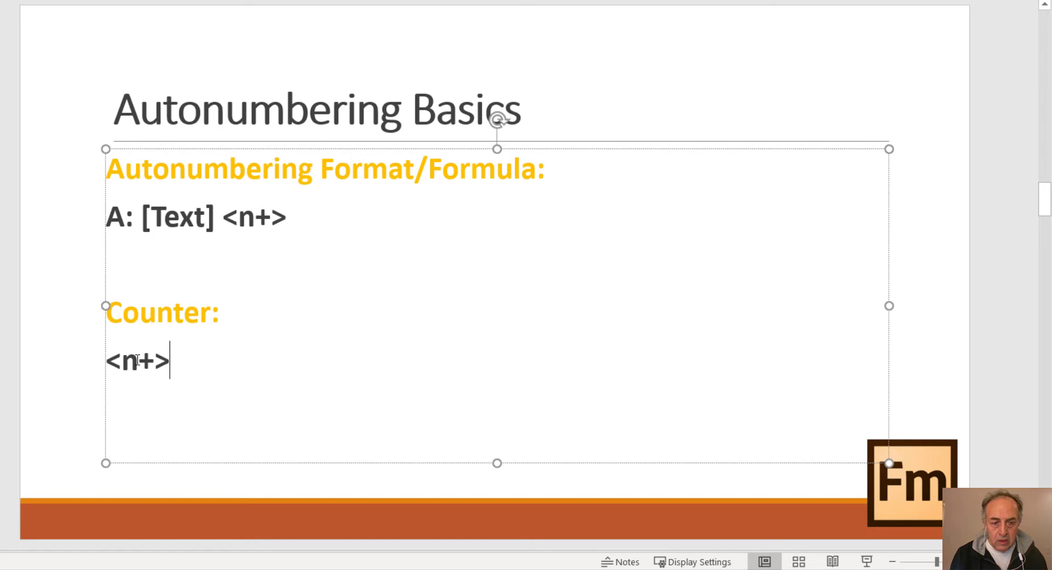
pyautogui.doubleClick(126, 361)
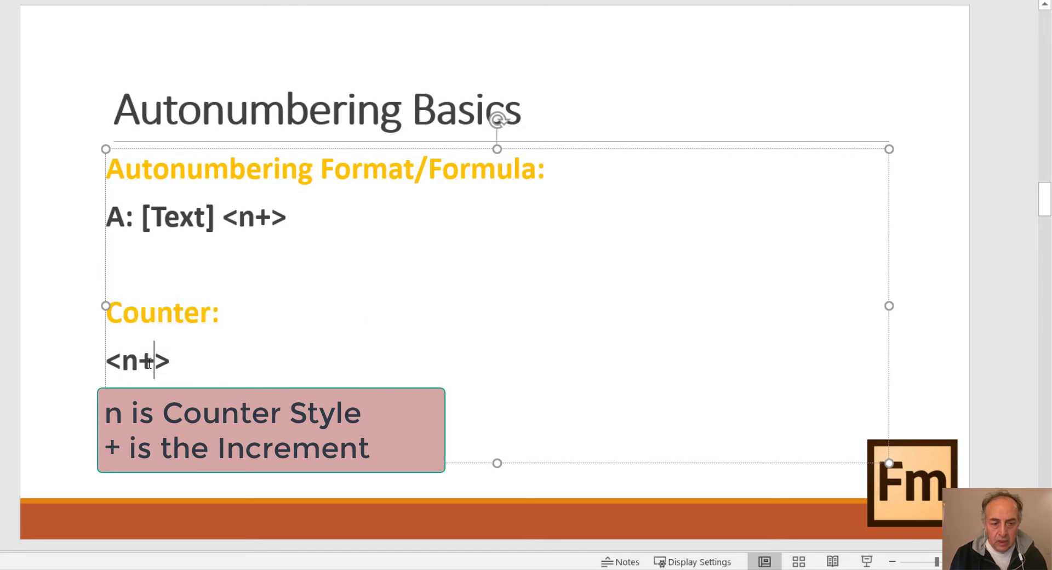
pyautogui.doubleClick(132, 361)
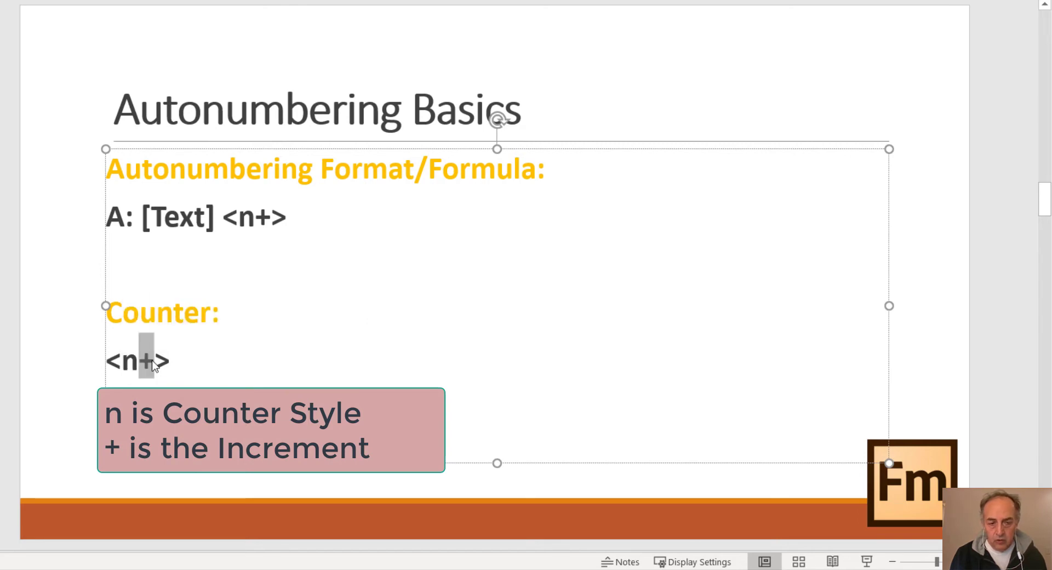
pyautogui.click(171, 361)
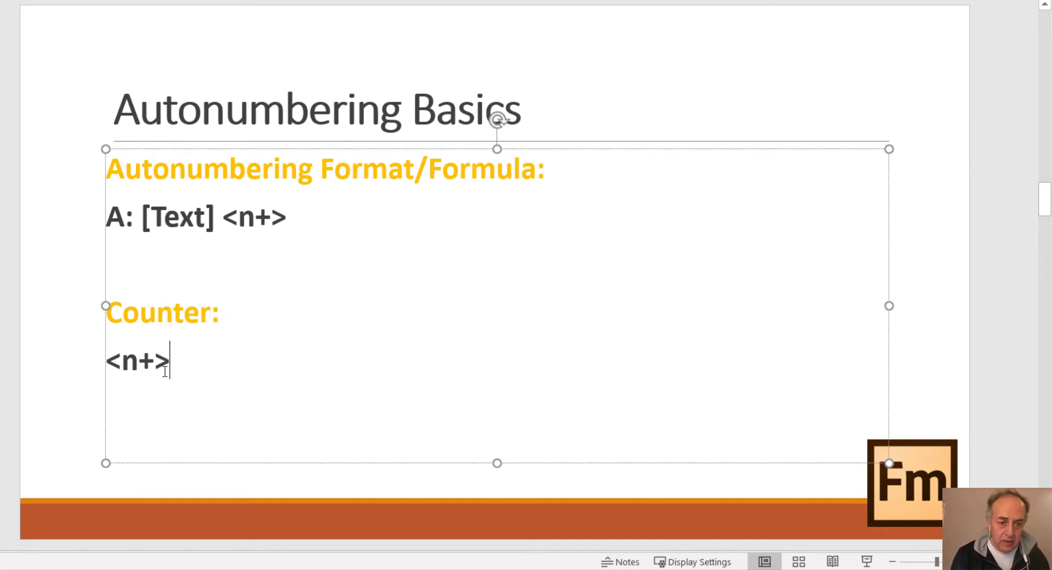
pyautogui.doubleClick(131, 361)
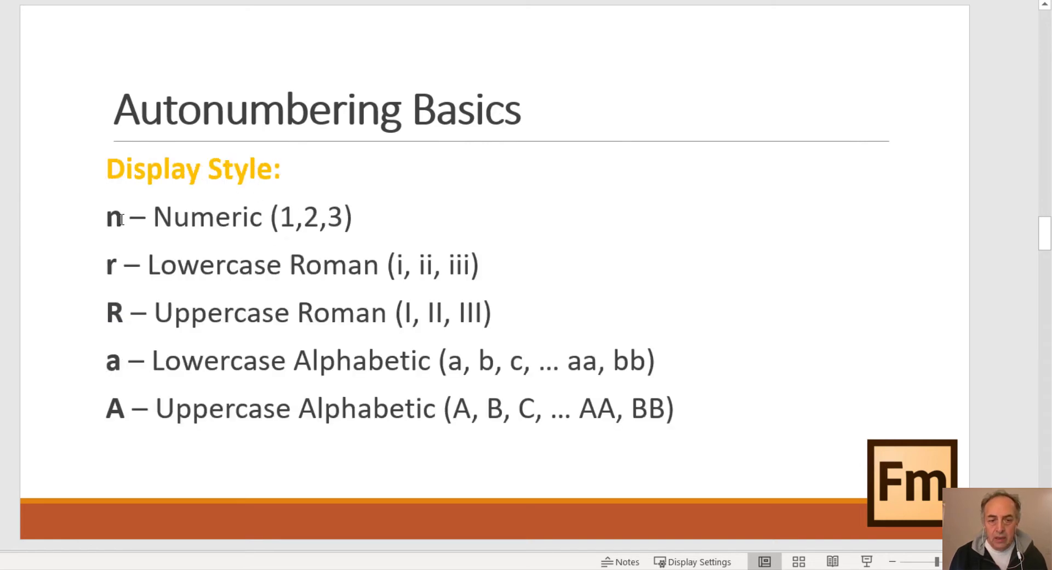
pyautogui.doubleClick(111, 216)
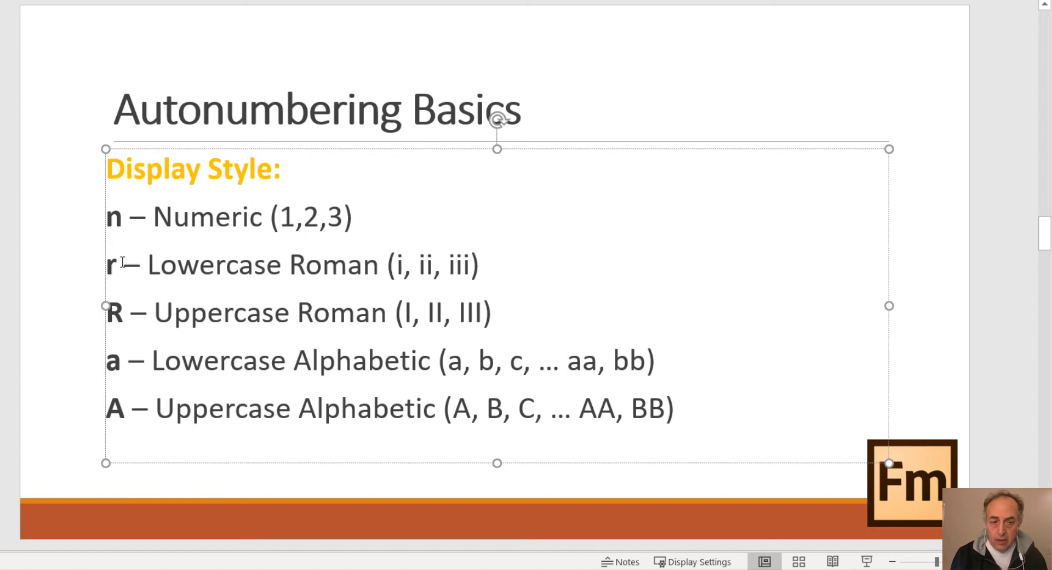
pyautogui.doubleClick(111, 263)
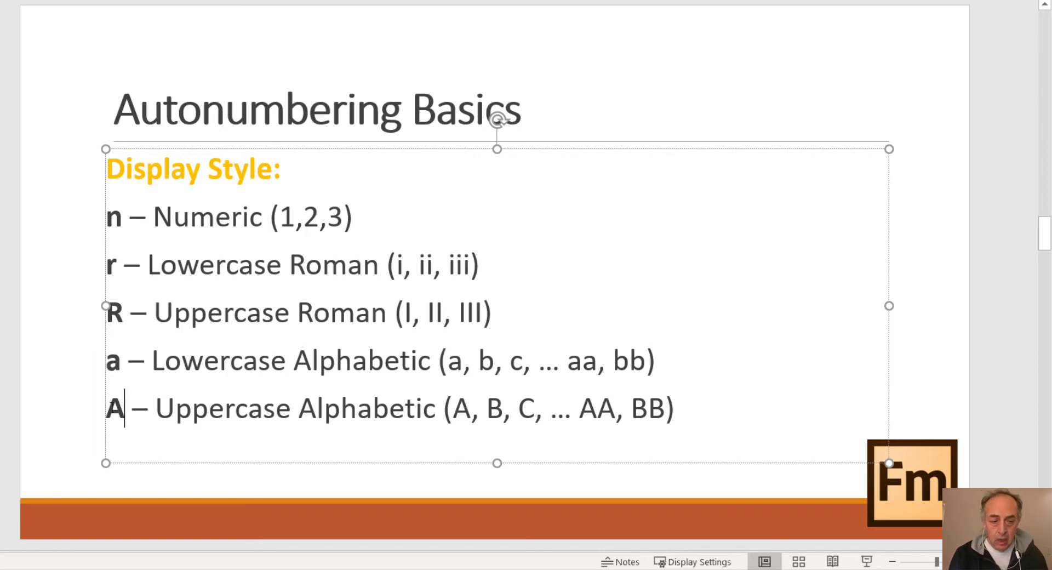
pyautogui.doubleClick(114, 407)
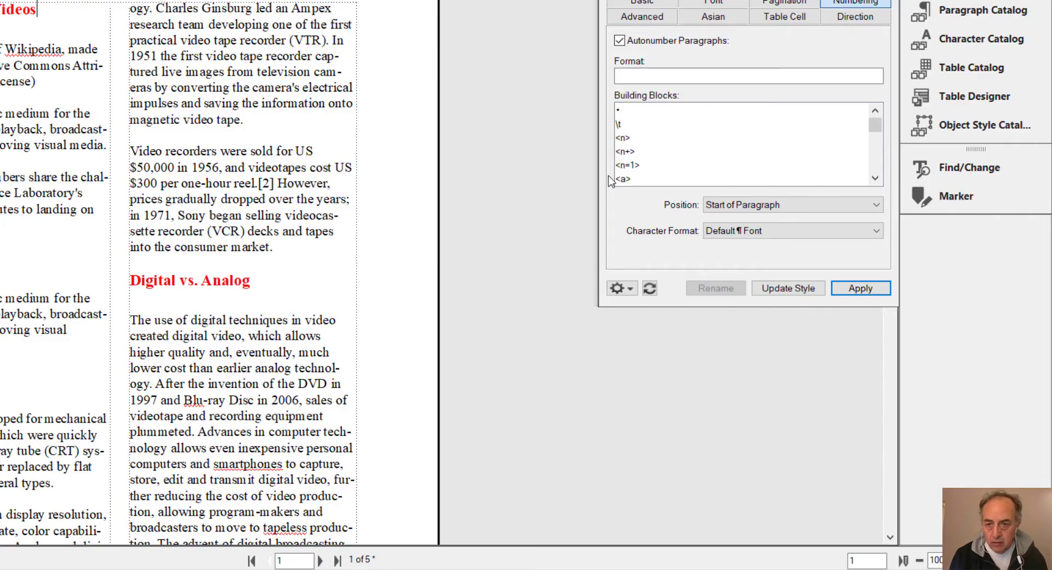
# Show the Paragraph Designer Numbering tab with its Building Blocks list
pyautogui.click(747, 75)
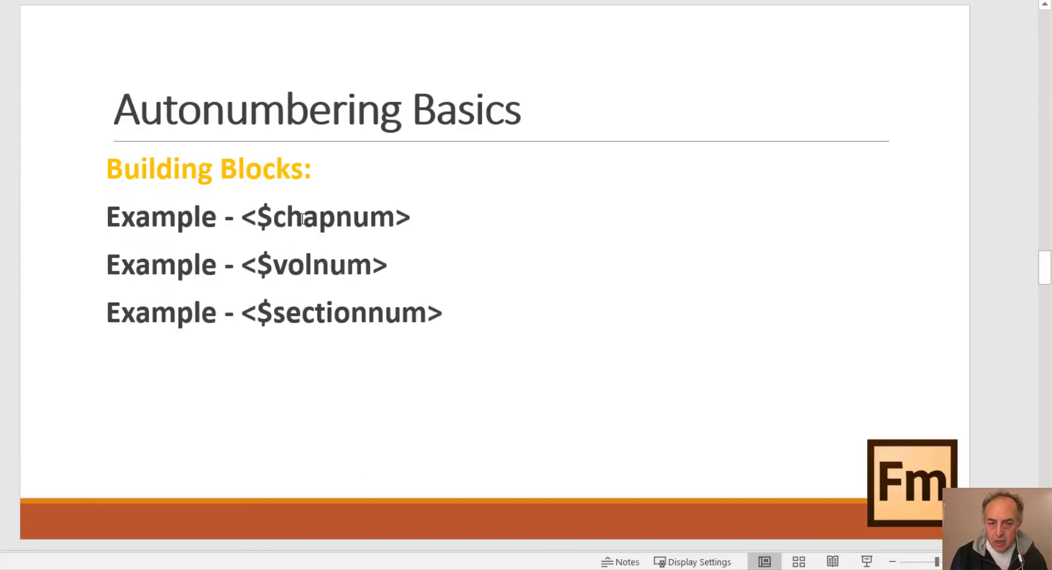
pyautogui.moveTo(349, 266)
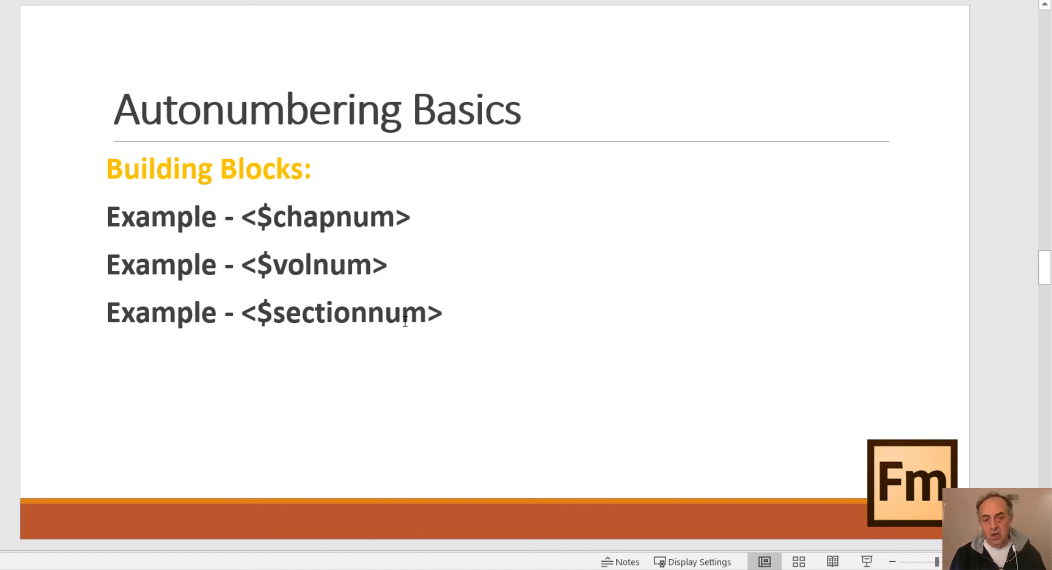
pyautogui.moveTo(401, 324)
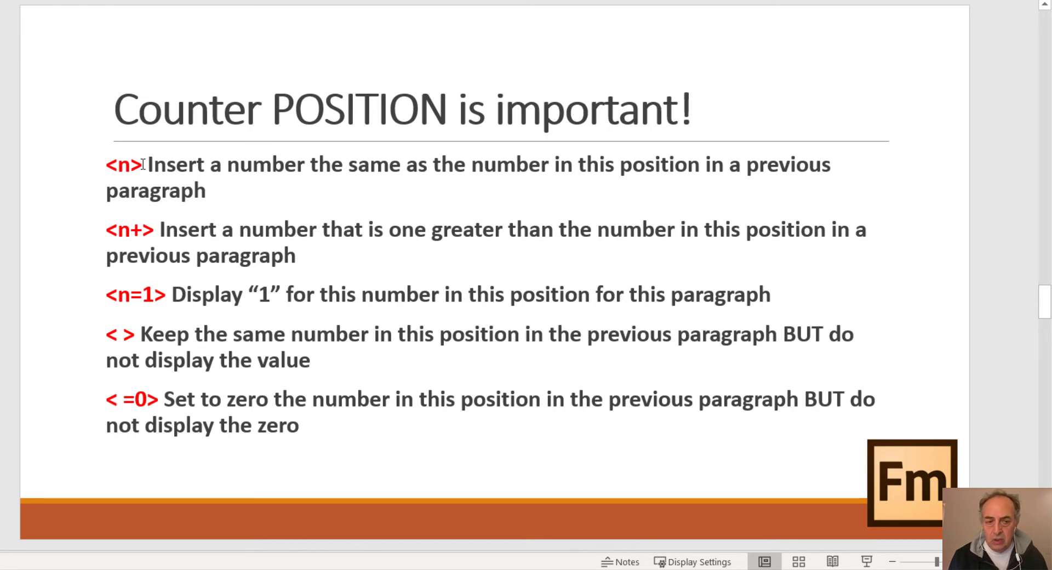
# Highlight the <n> counter token on the Counter POSITION slide
pyautogui.doubleClick(125, 165)
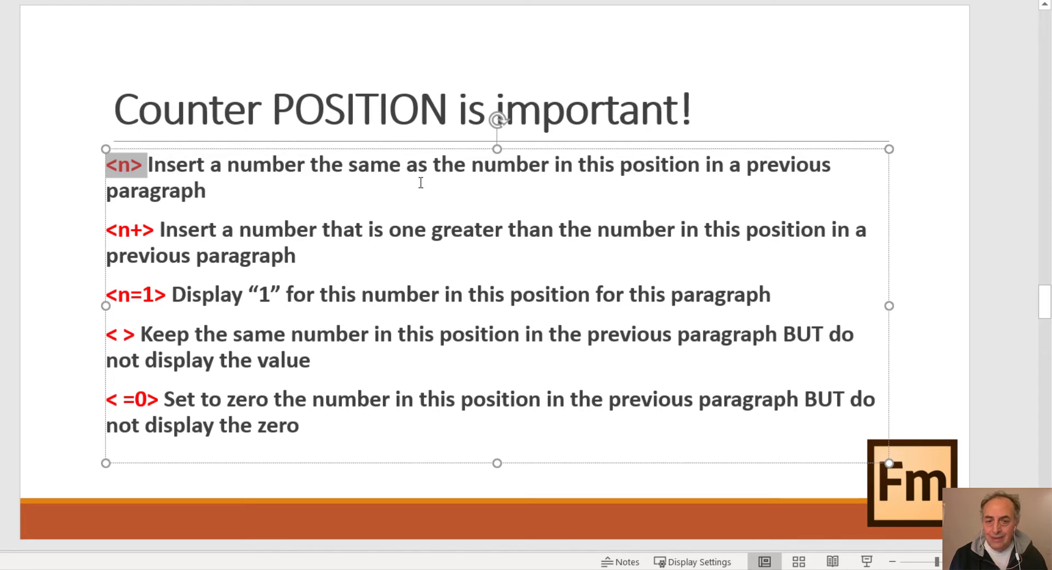
pyautogui.moveTo(533, 217)
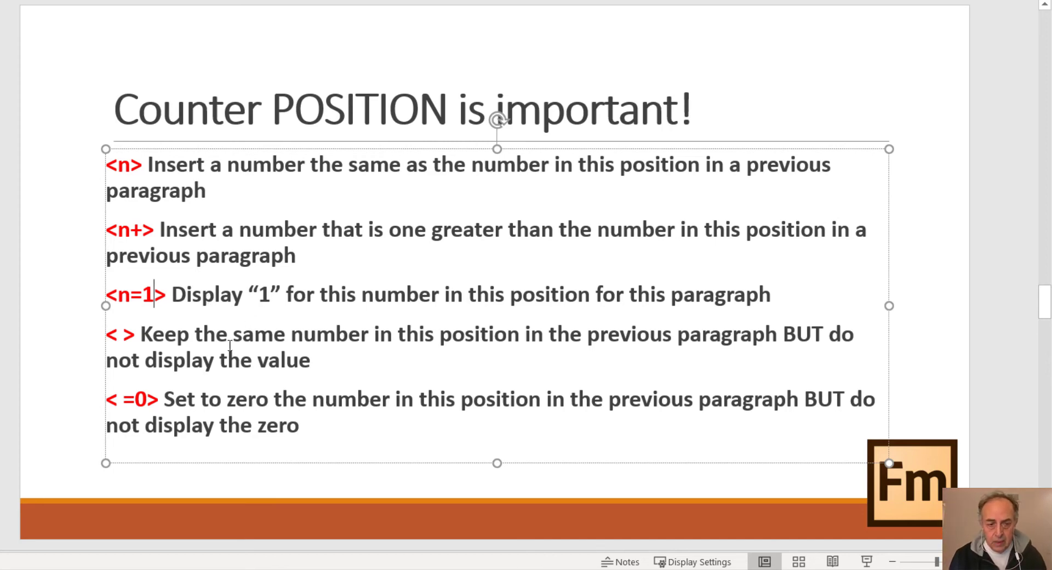
pyautogui.doubleClick(122, 333)
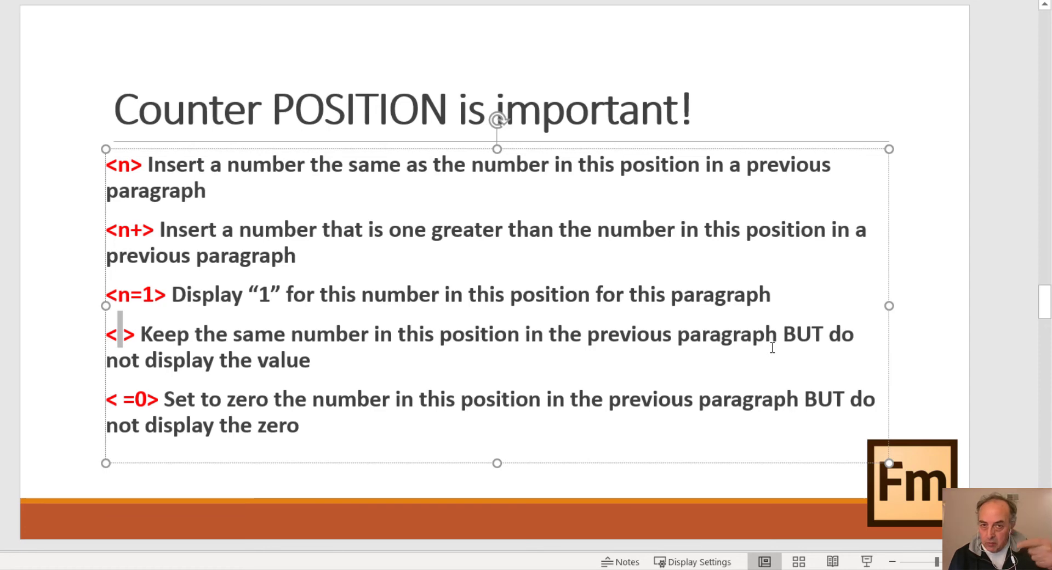
pyautogui.moveTo(497, 468)
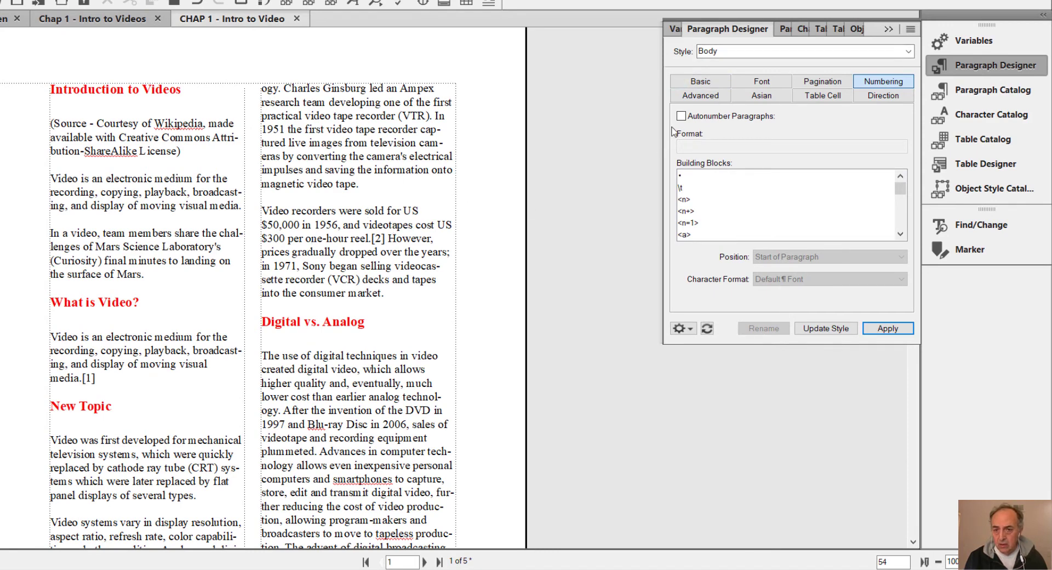
# View the Body style's Numbering tab near Autonumber Paragraphs and Paragraph Catalog
pyautogui.click(681, 115)
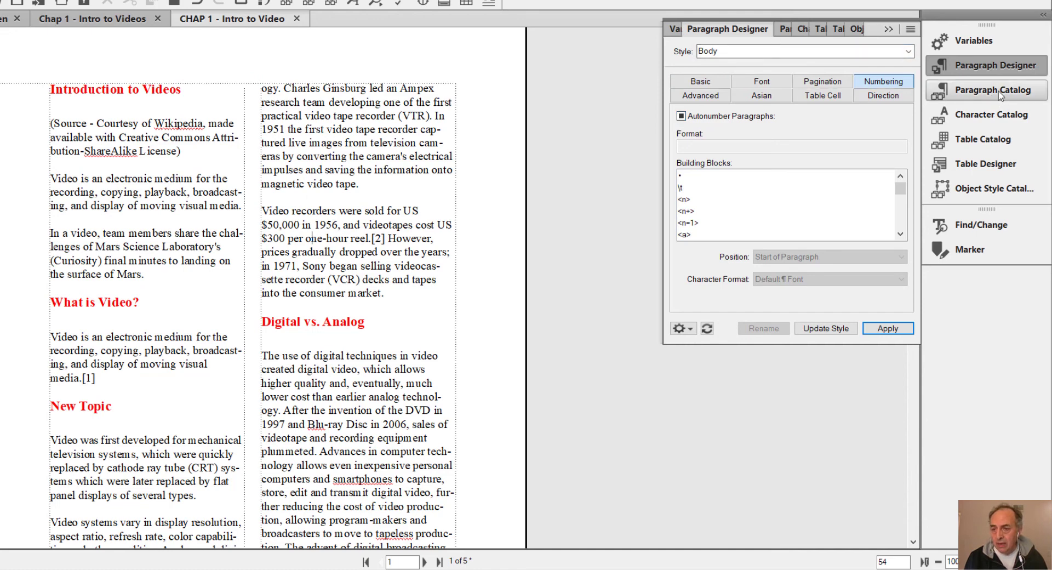
pyautogui.click(985, 90)
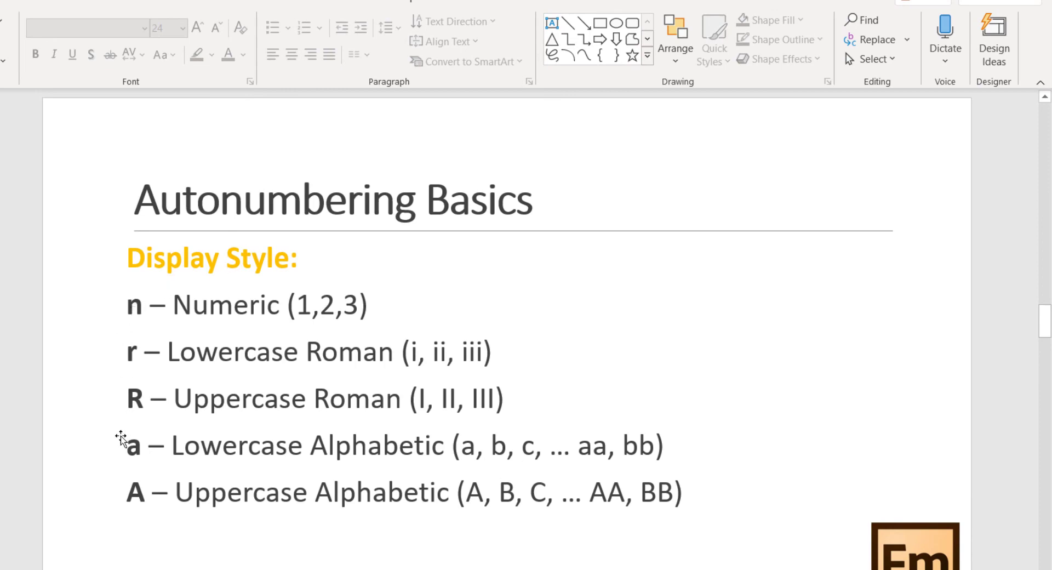
pyautogui.moveTo(121, 439)
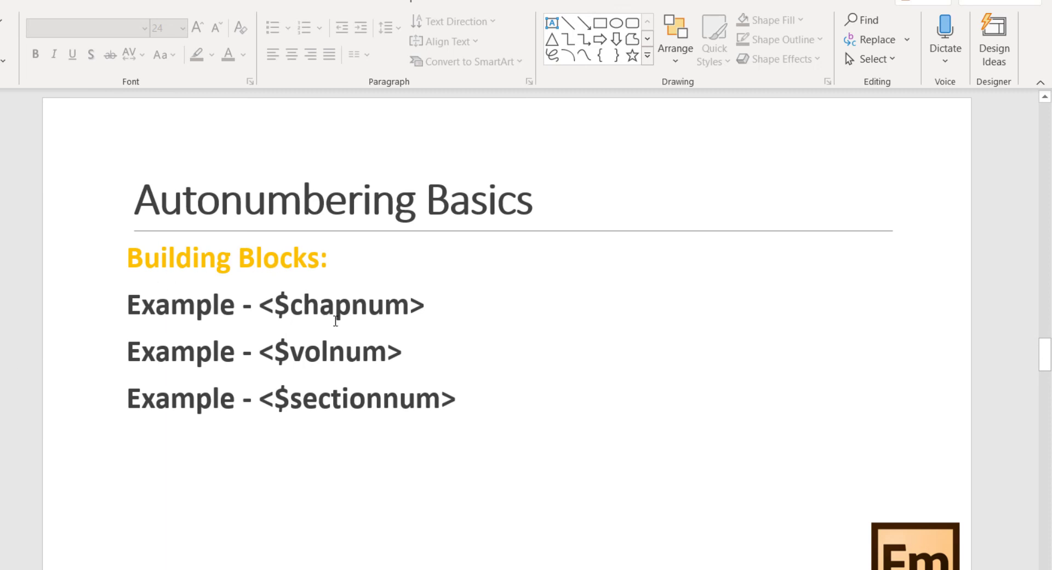
pyautogui.moveTo(443, 400)
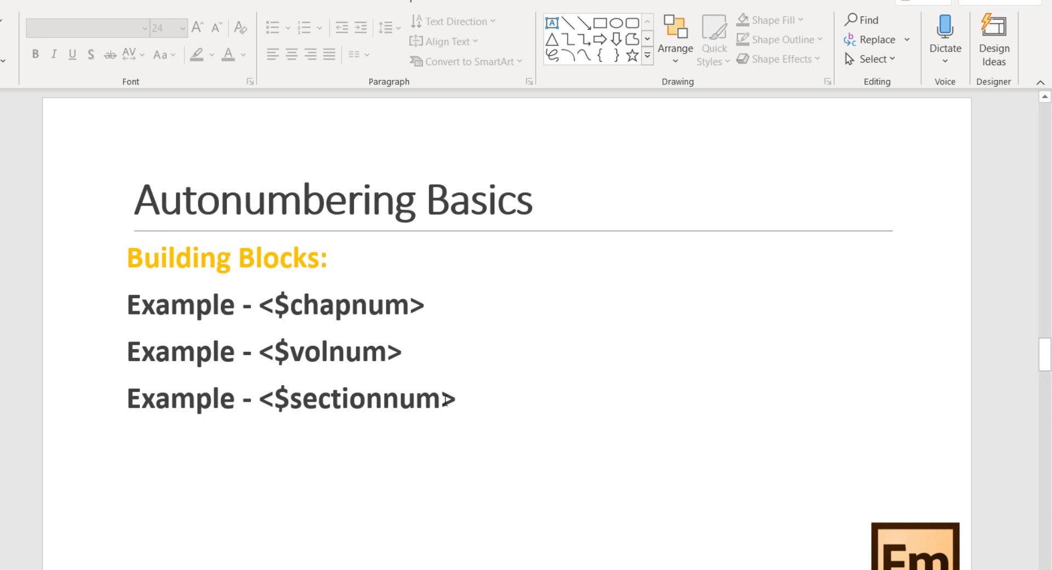
pyautogui.moveTo(115, 481)
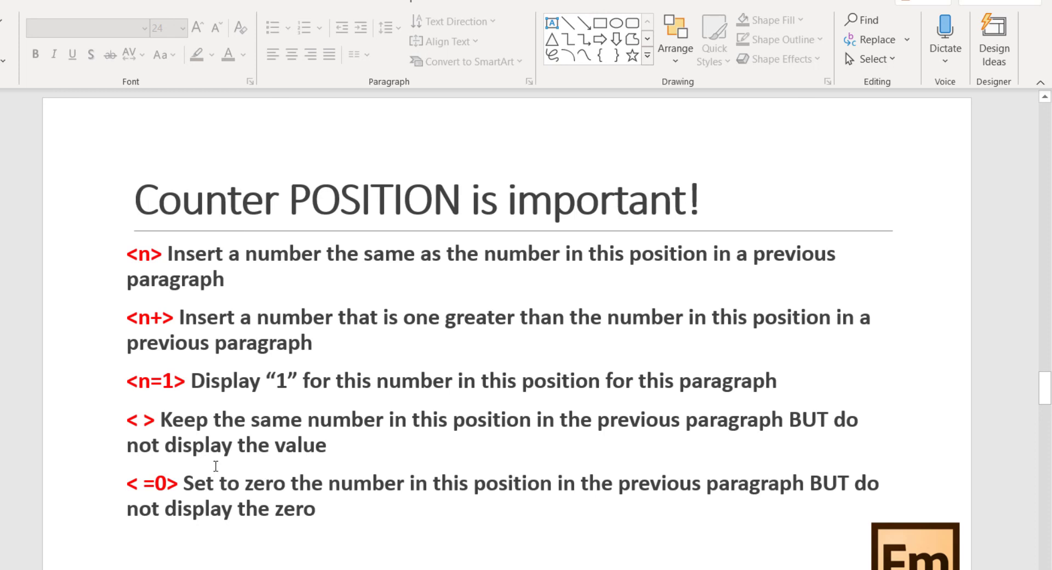
pyautogui.moveTo(130, 260)
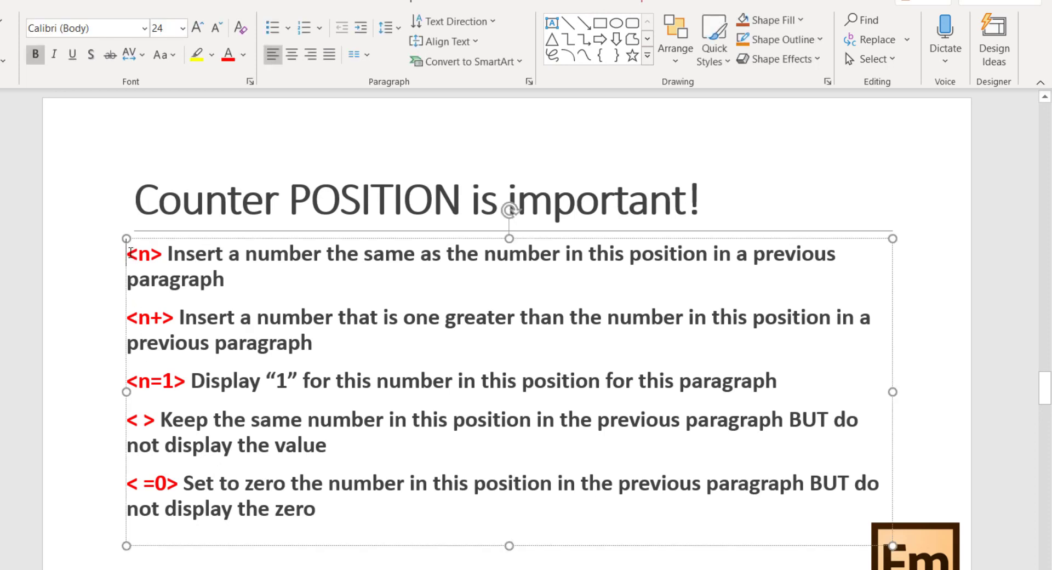
# Highlight the <n> token on the Counter POSITION is important! slide
pyautogui.doubleClick(143, 253)
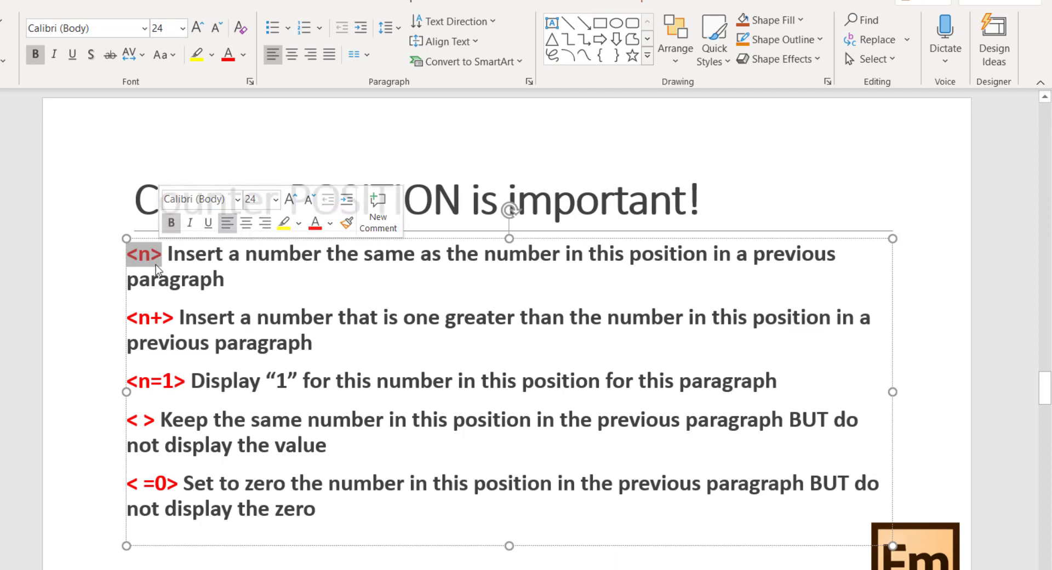